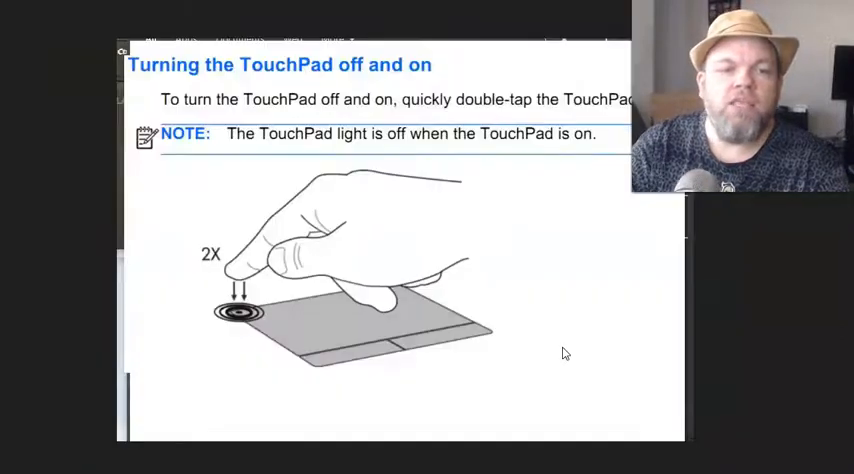
mouse_move(253, 312)
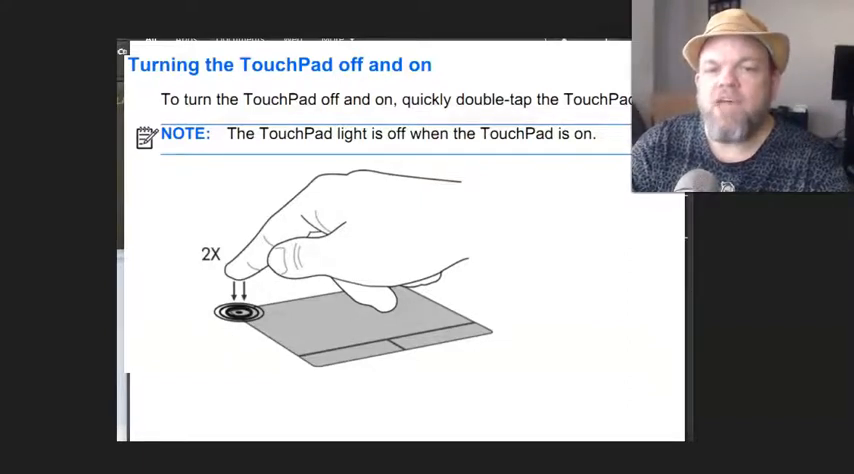
mouse_move(619, 231)
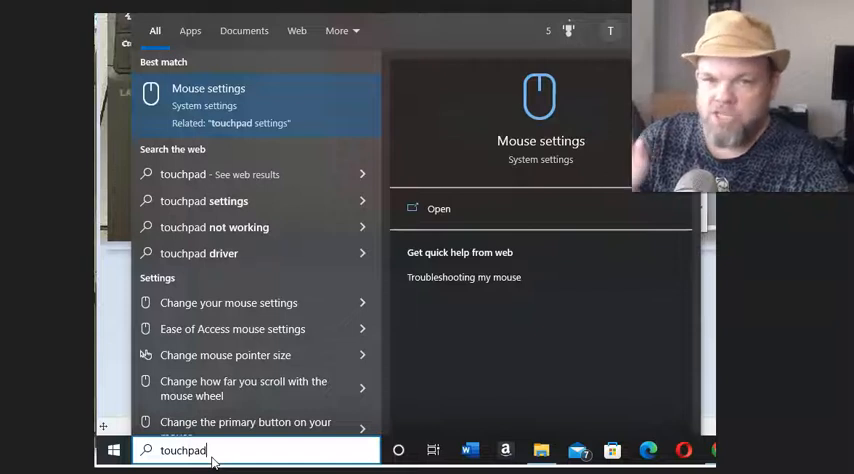
mouse_move(227, 452)
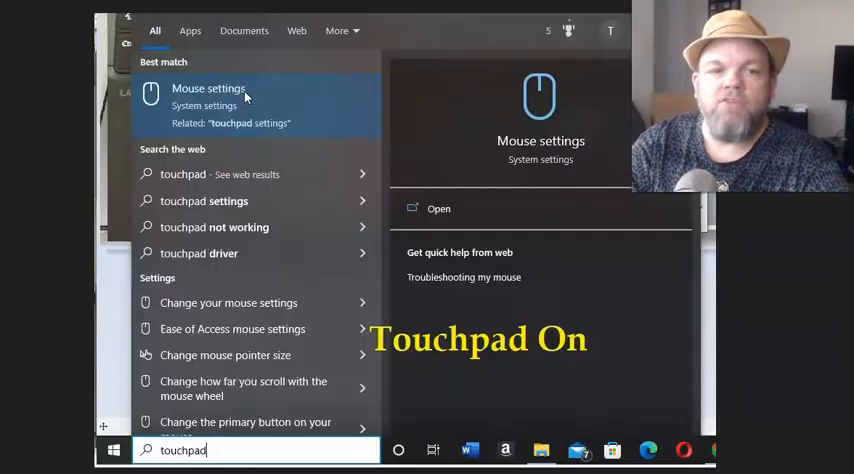
mouse_move(558, 365)
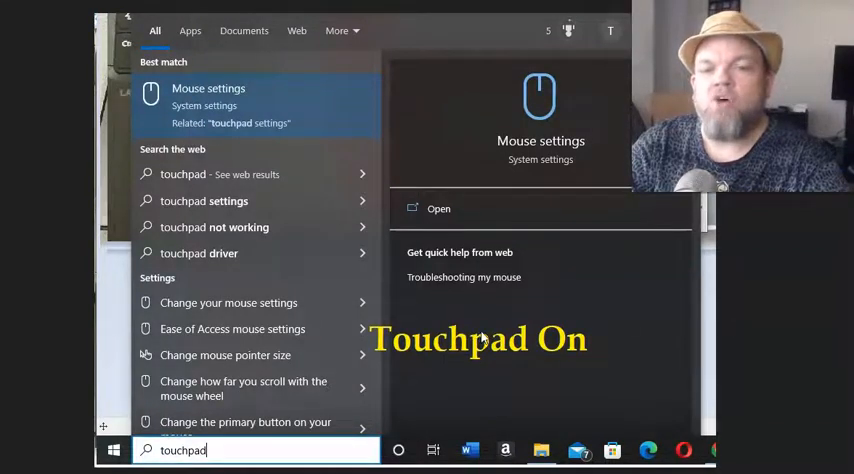
mouse_move(525, 340)
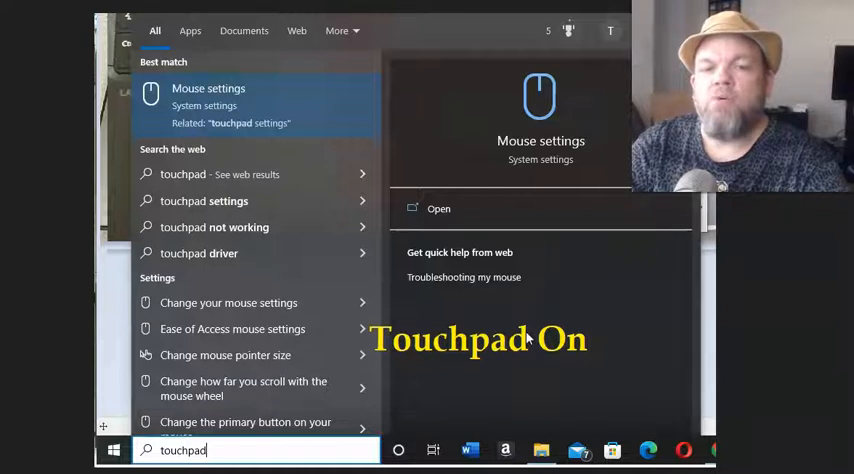
mouse_move(603, 276)
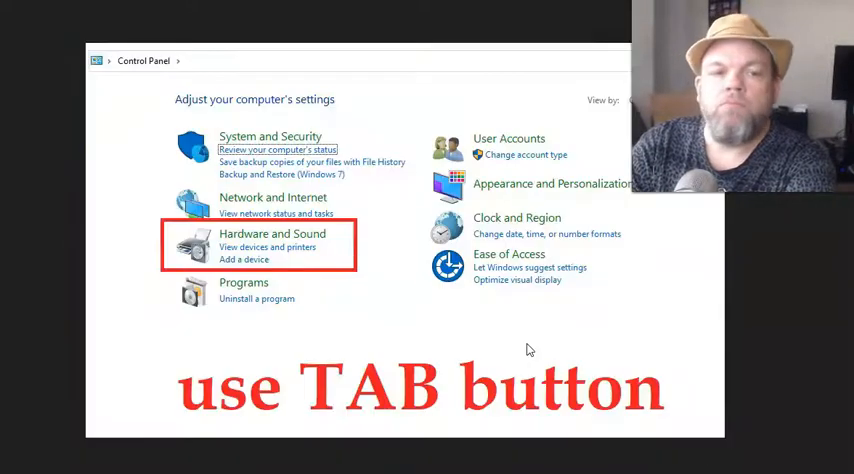
mouse_move(378, 222)
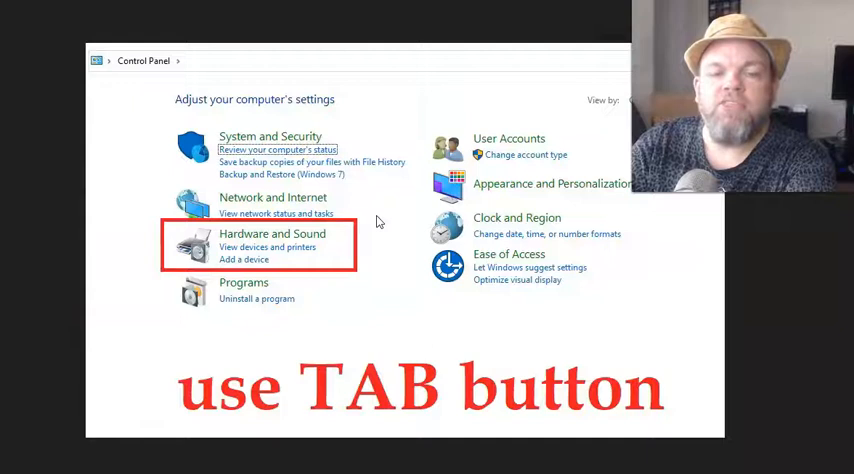
mouse_move(272, 252)
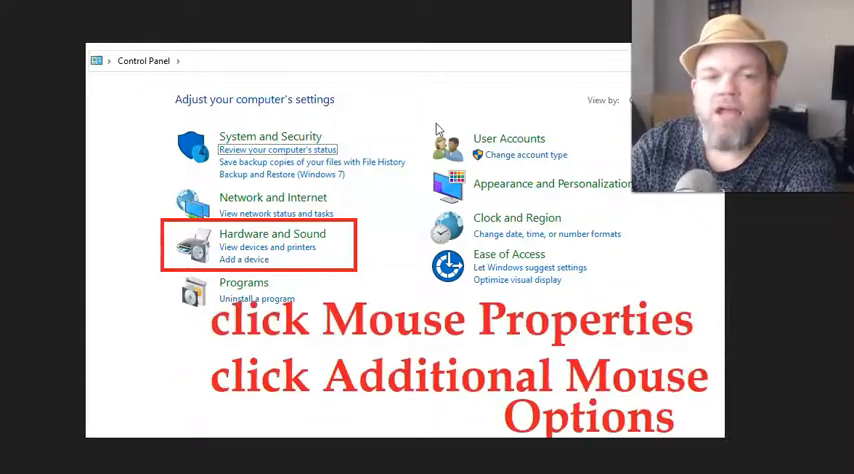
mouse_move(578, 333)
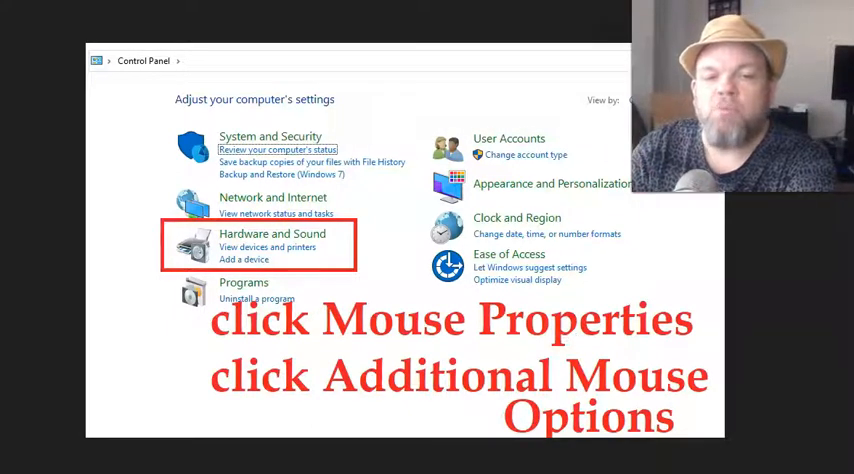
mouse_move(518, 108)
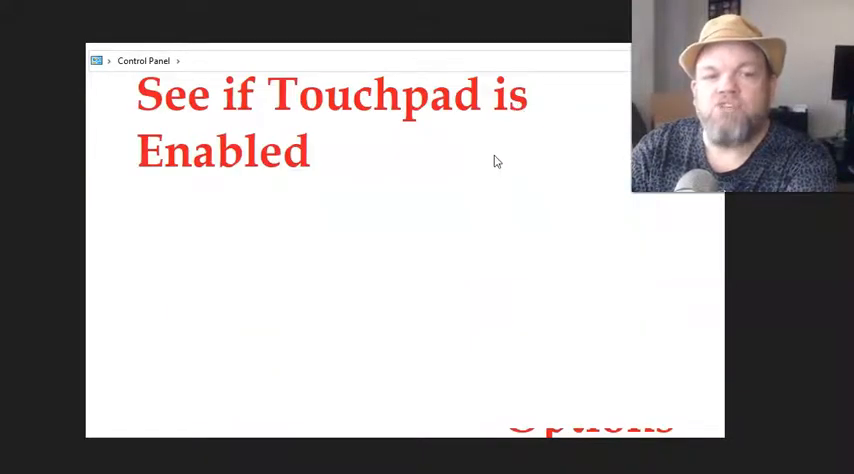
mouse_move(516, 196)
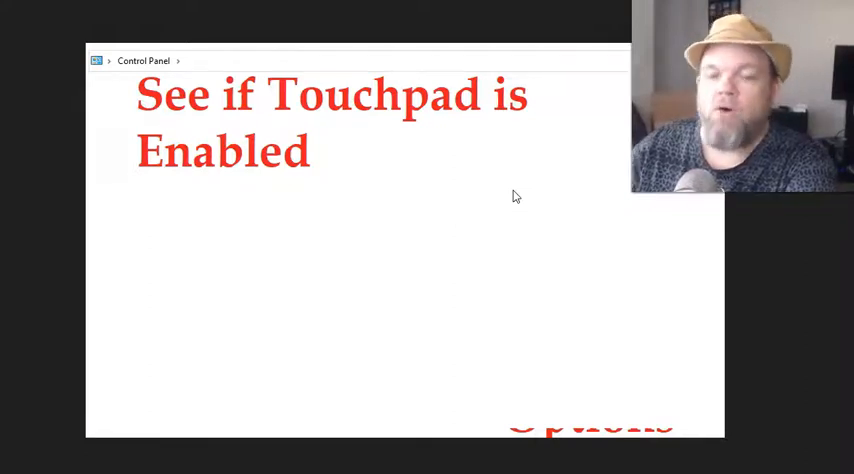
mouse_move(501, 214)
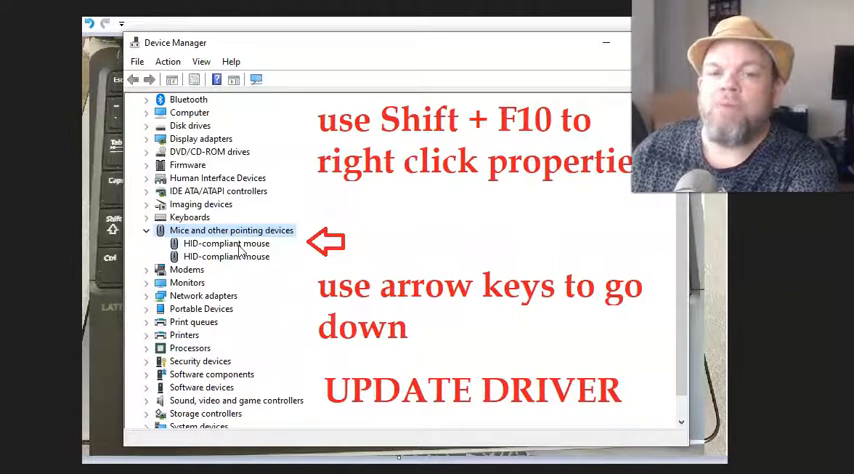
mouse_move(510, 220)
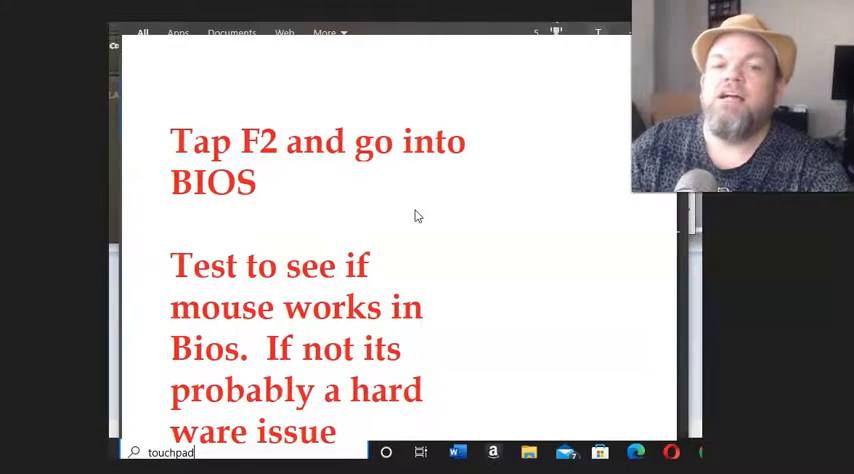
mouse_move(224, 120)
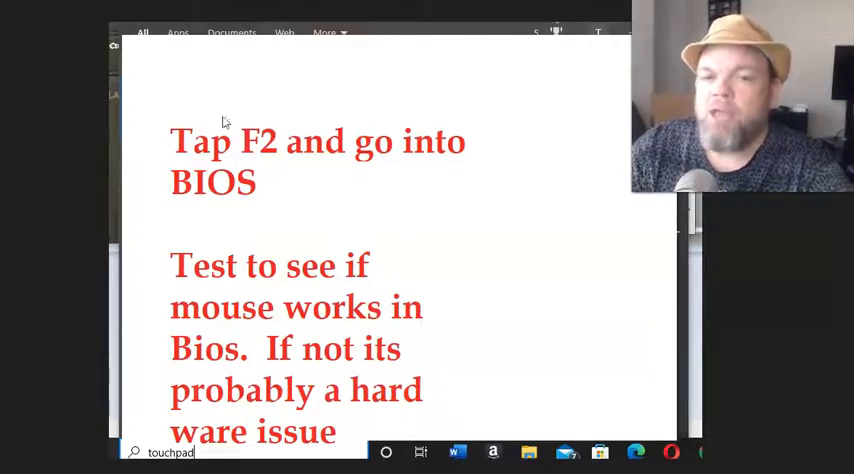
mouse_move(445, 218)
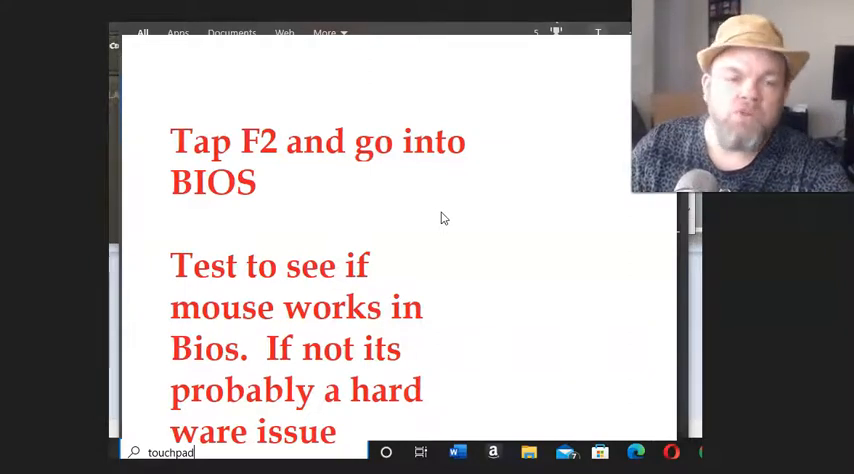
mouse_move(490, 184)
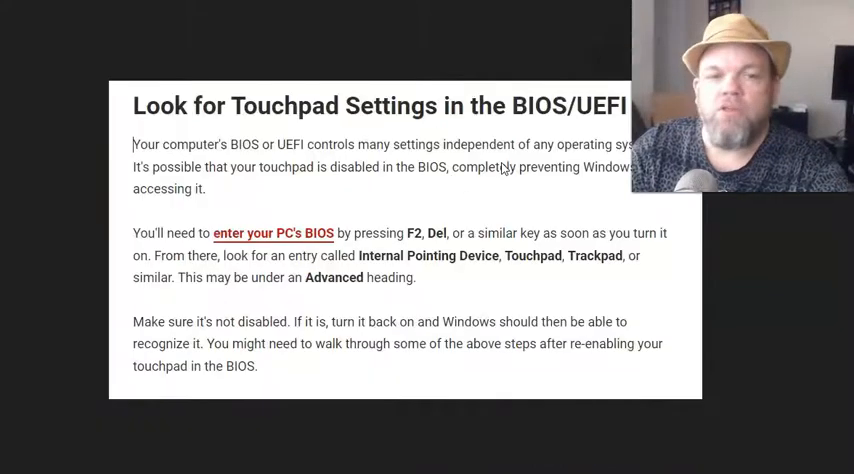
mouse_move(366, 208)
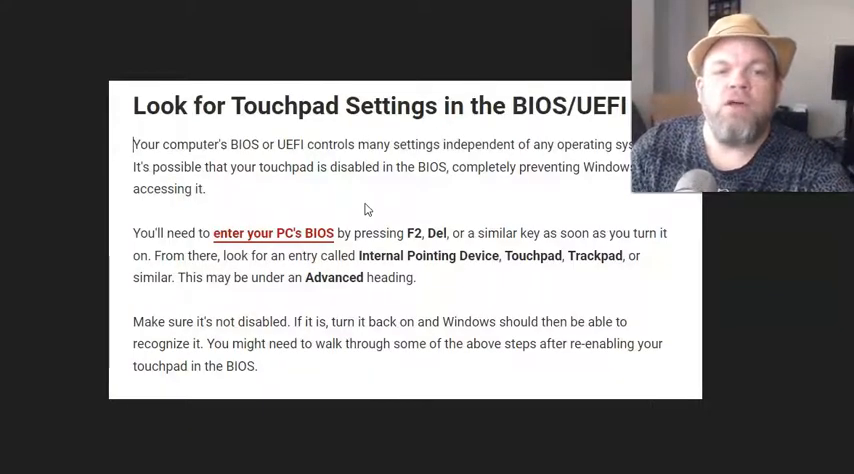
mouse_move(363, 282)
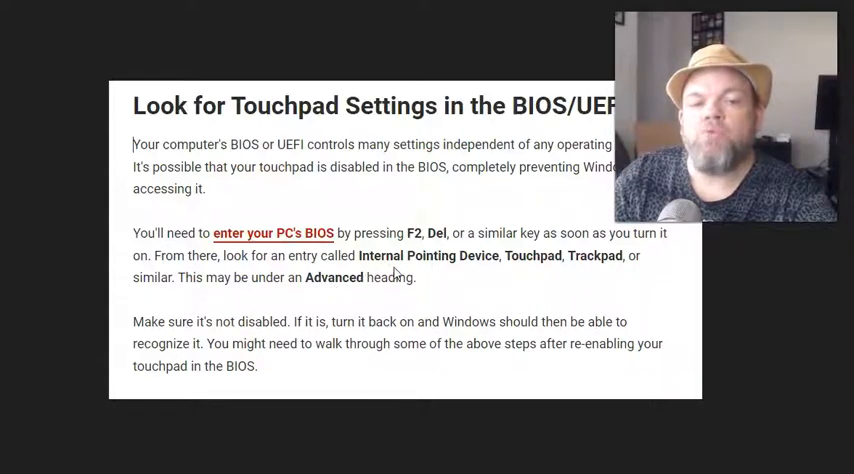
mouse_move(520, 285)
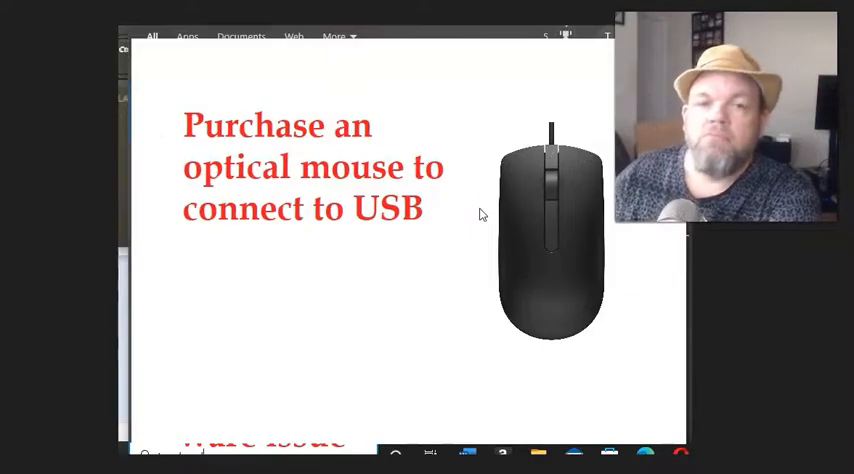
mouse_move(522, 175)
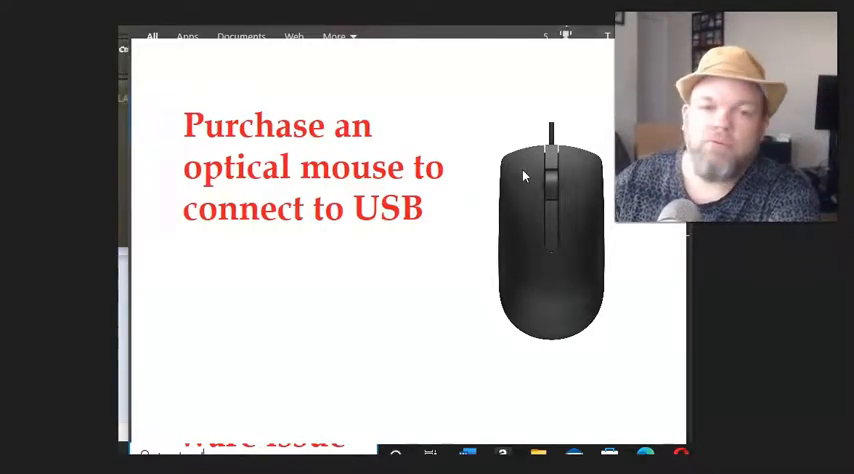